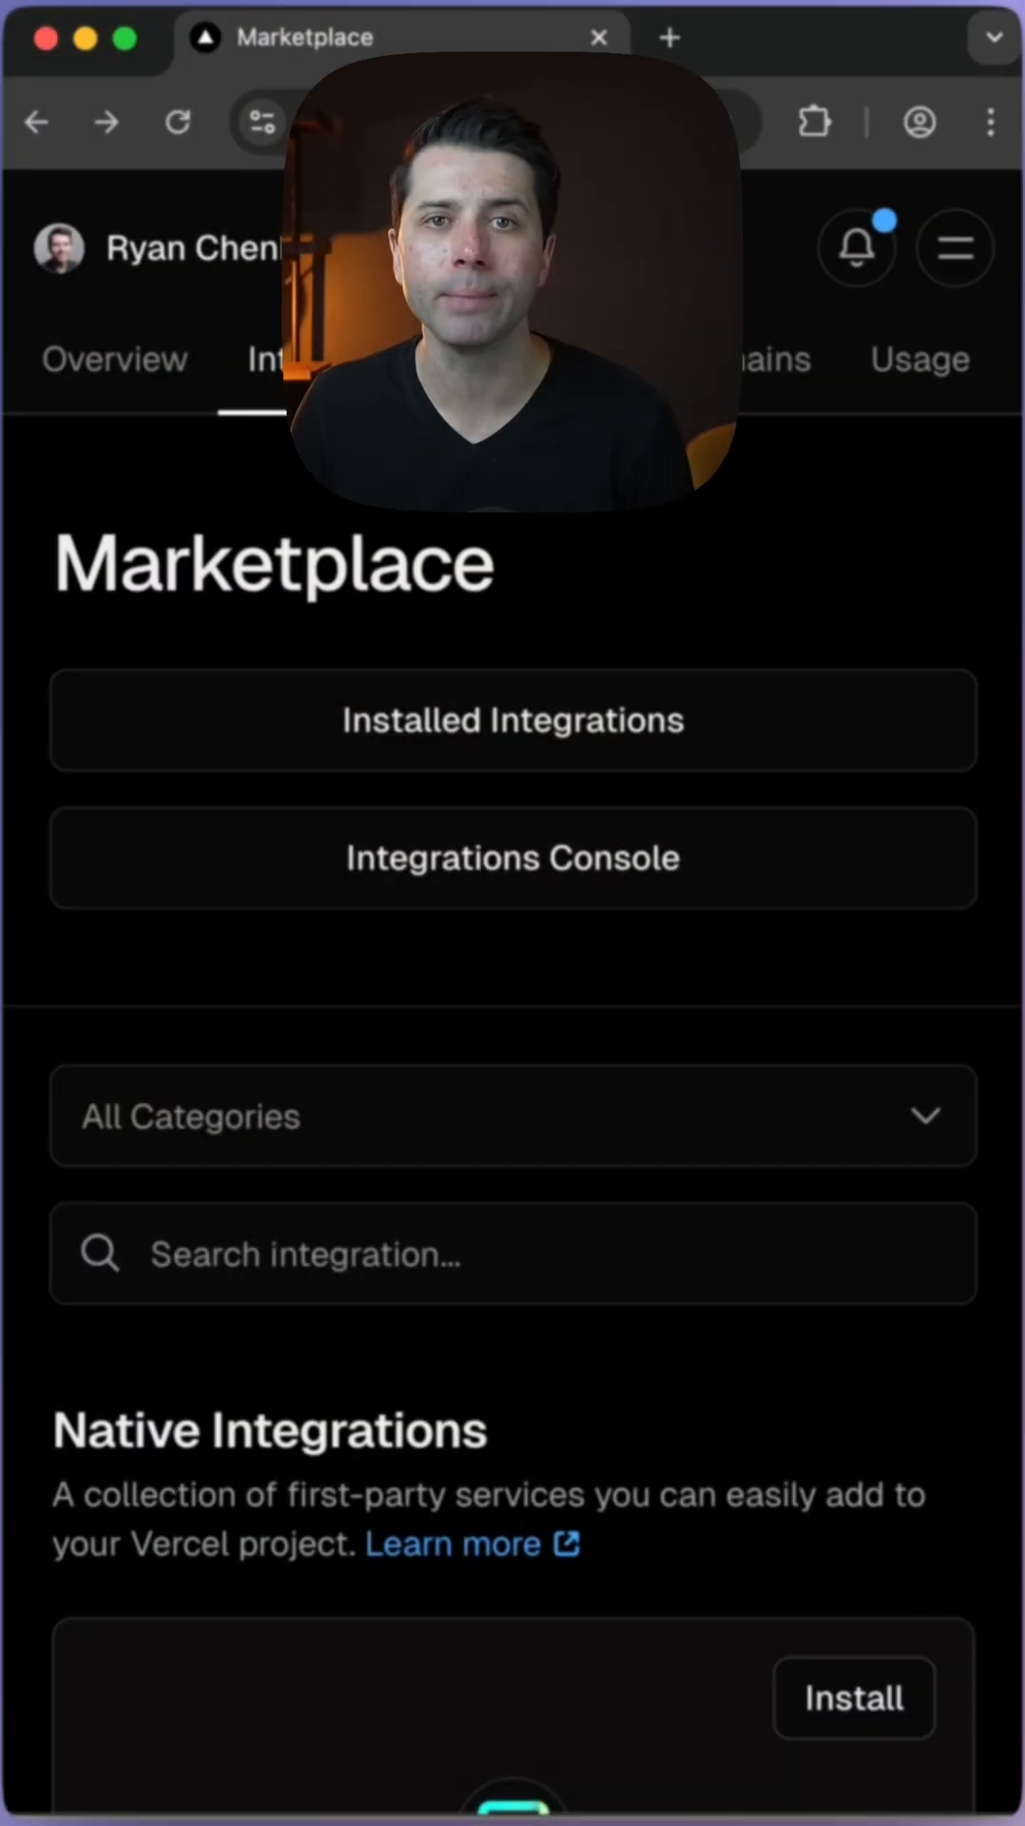
mouse_move(276, 1287)
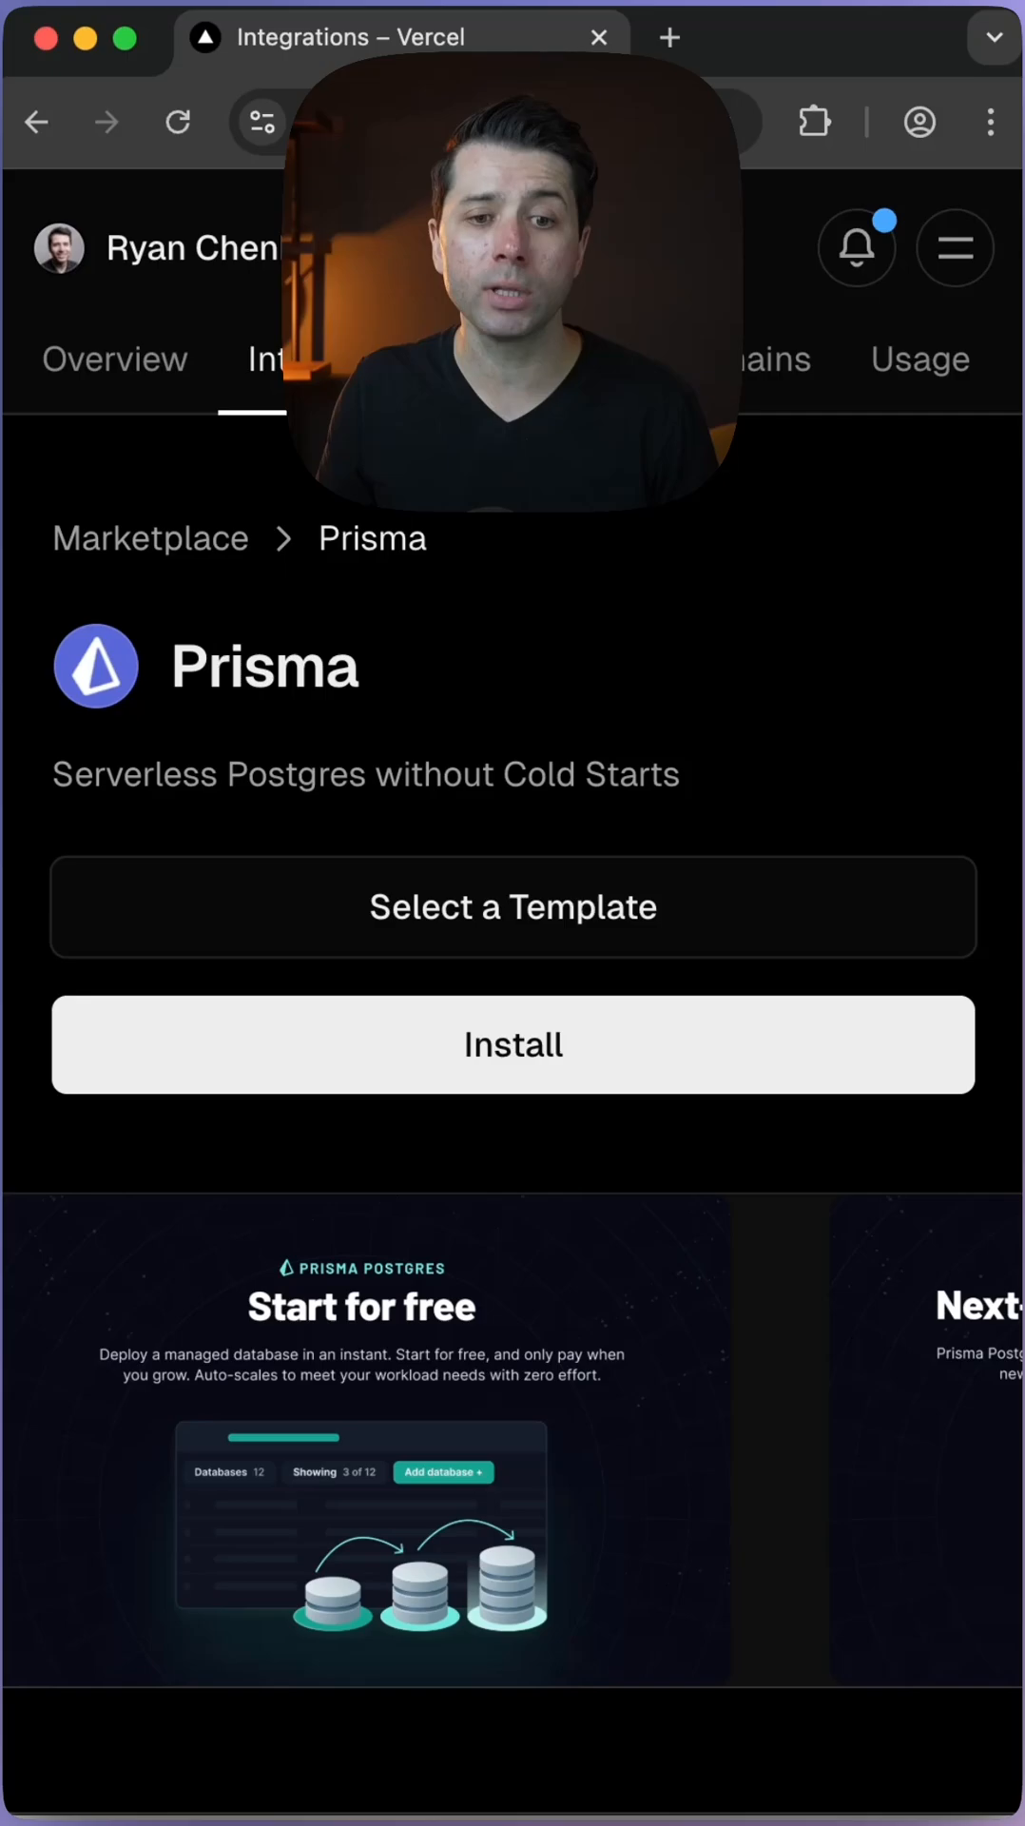
Choose the Next.js & Prisma Postgres Auth Starter card under the Prisma integration's Pre-built templates.
scroll(down, 3)
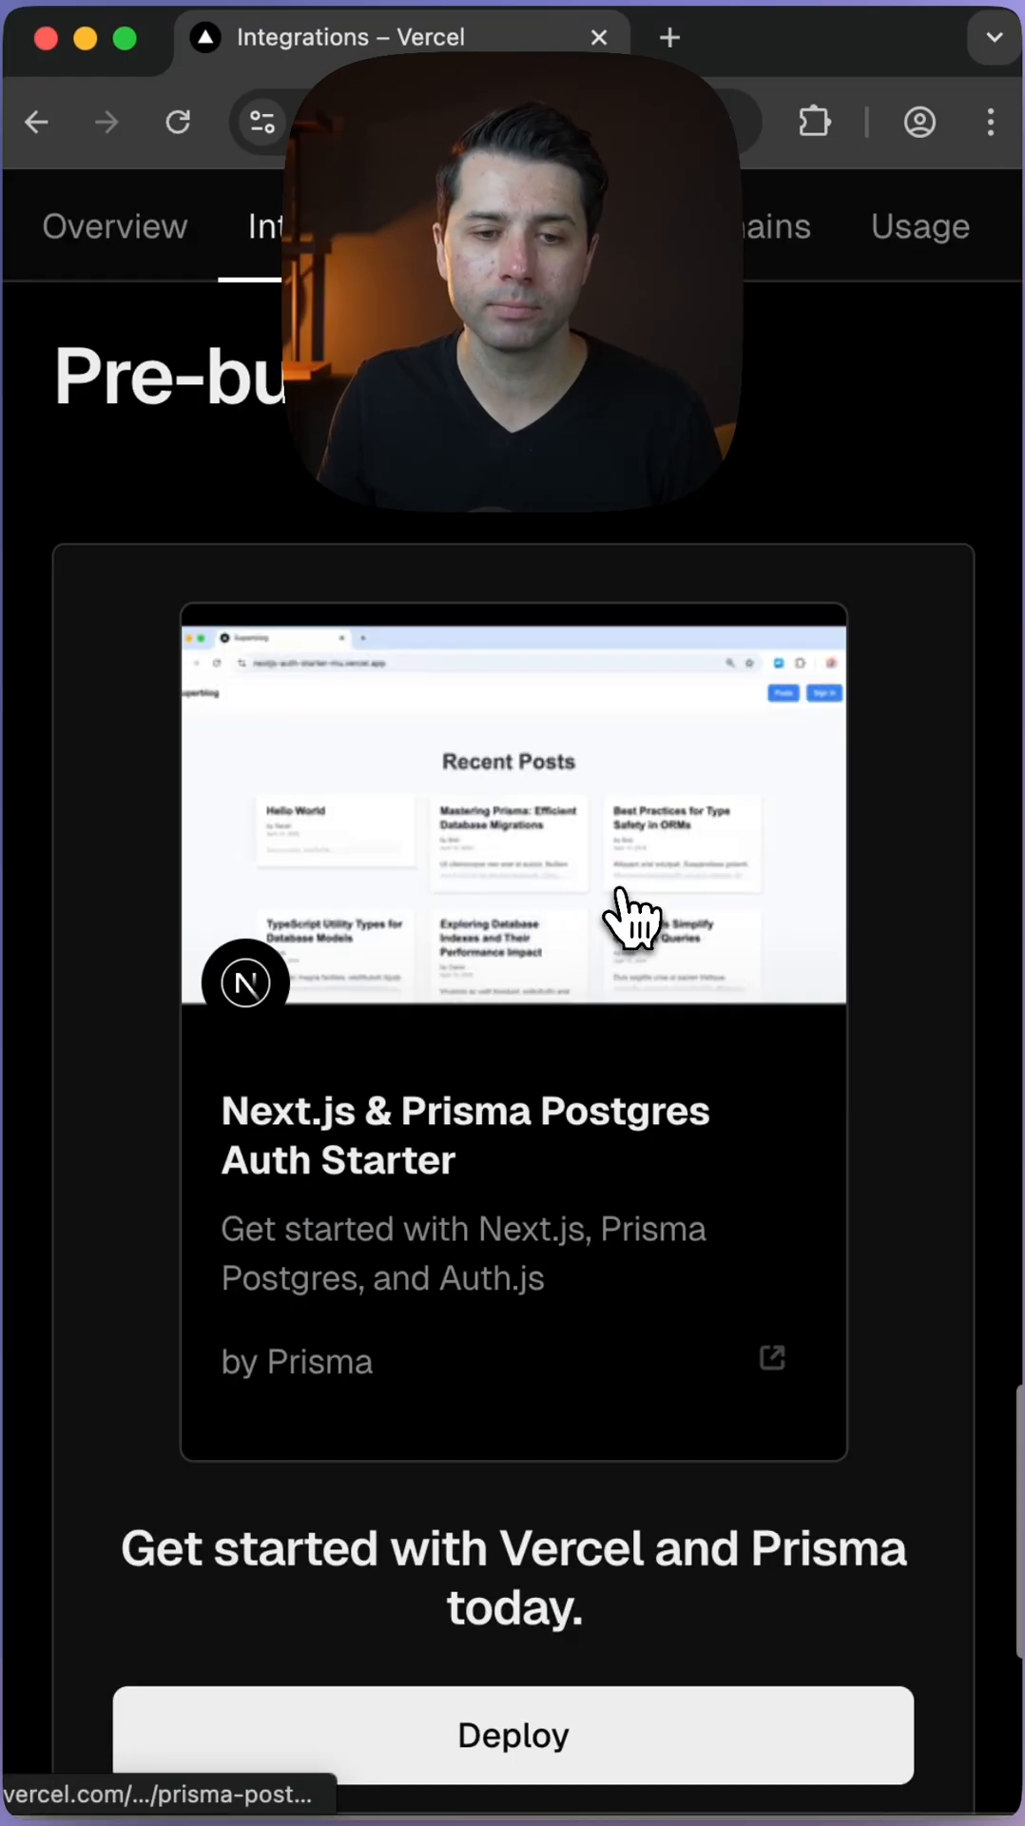
click(631, 926)
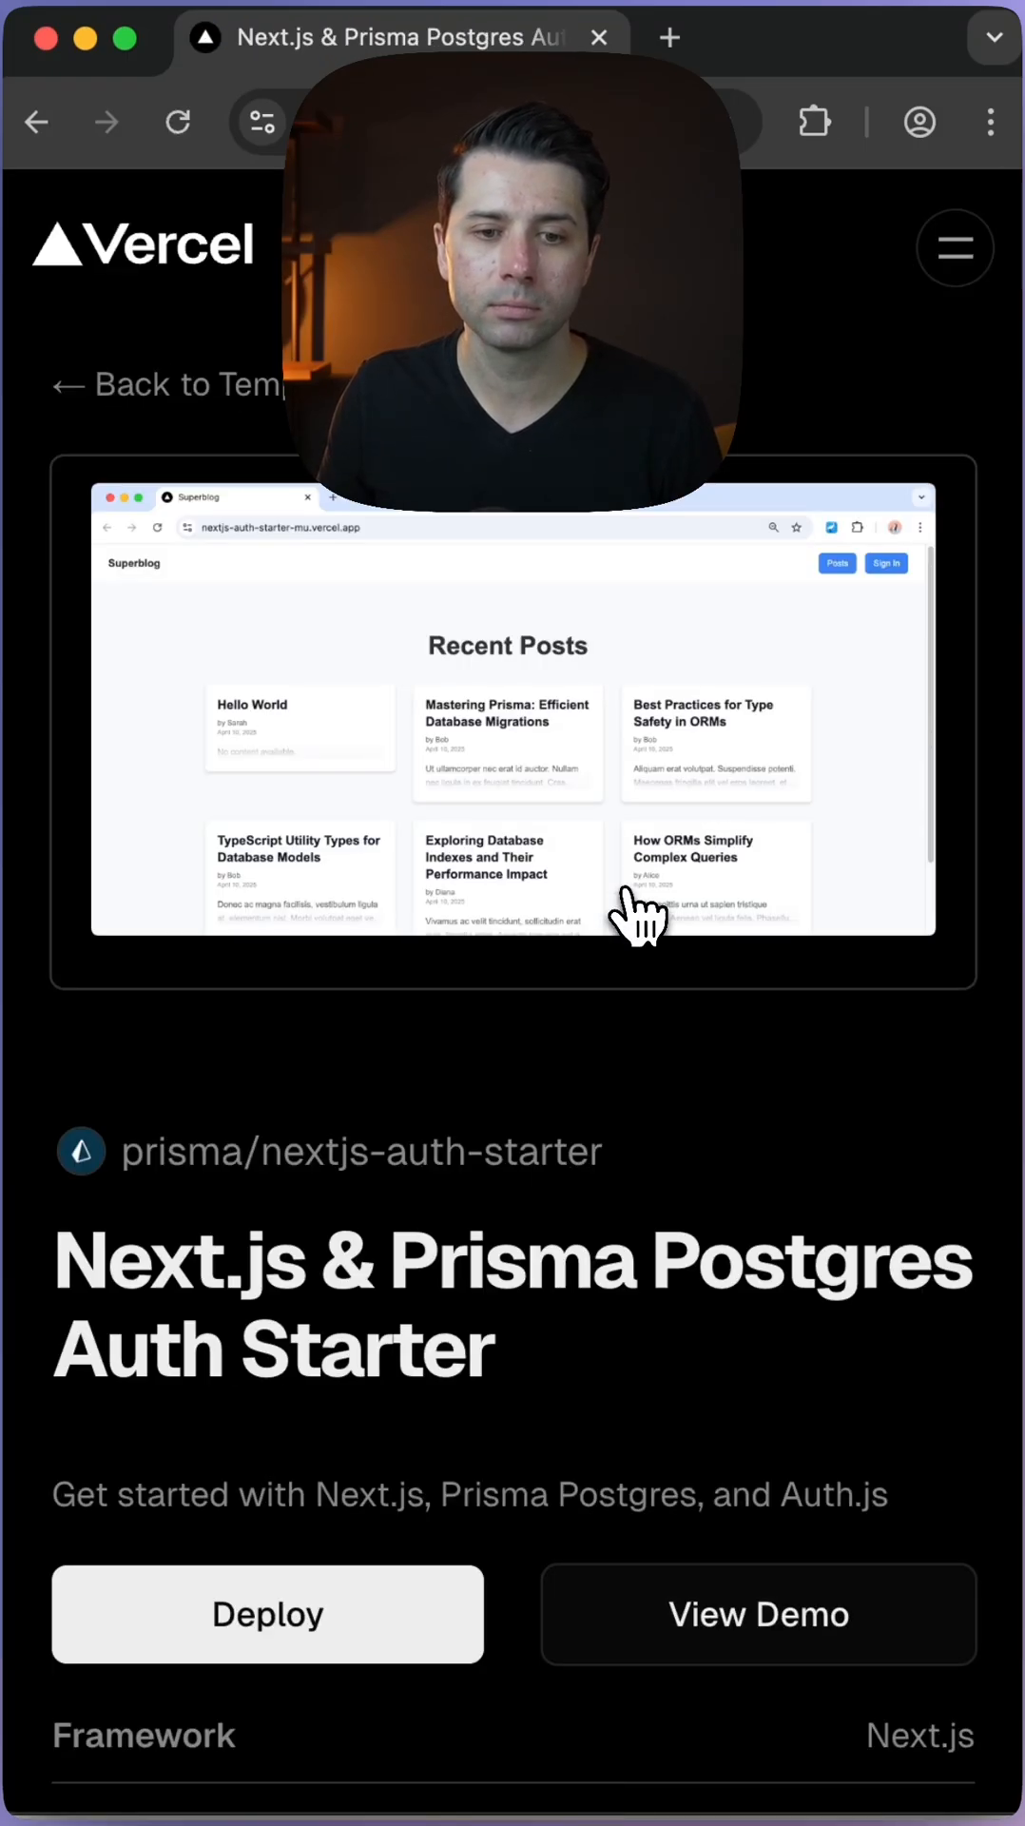
Start deploying the Auth Starter and create its private Git repository.
click(267, 1613)
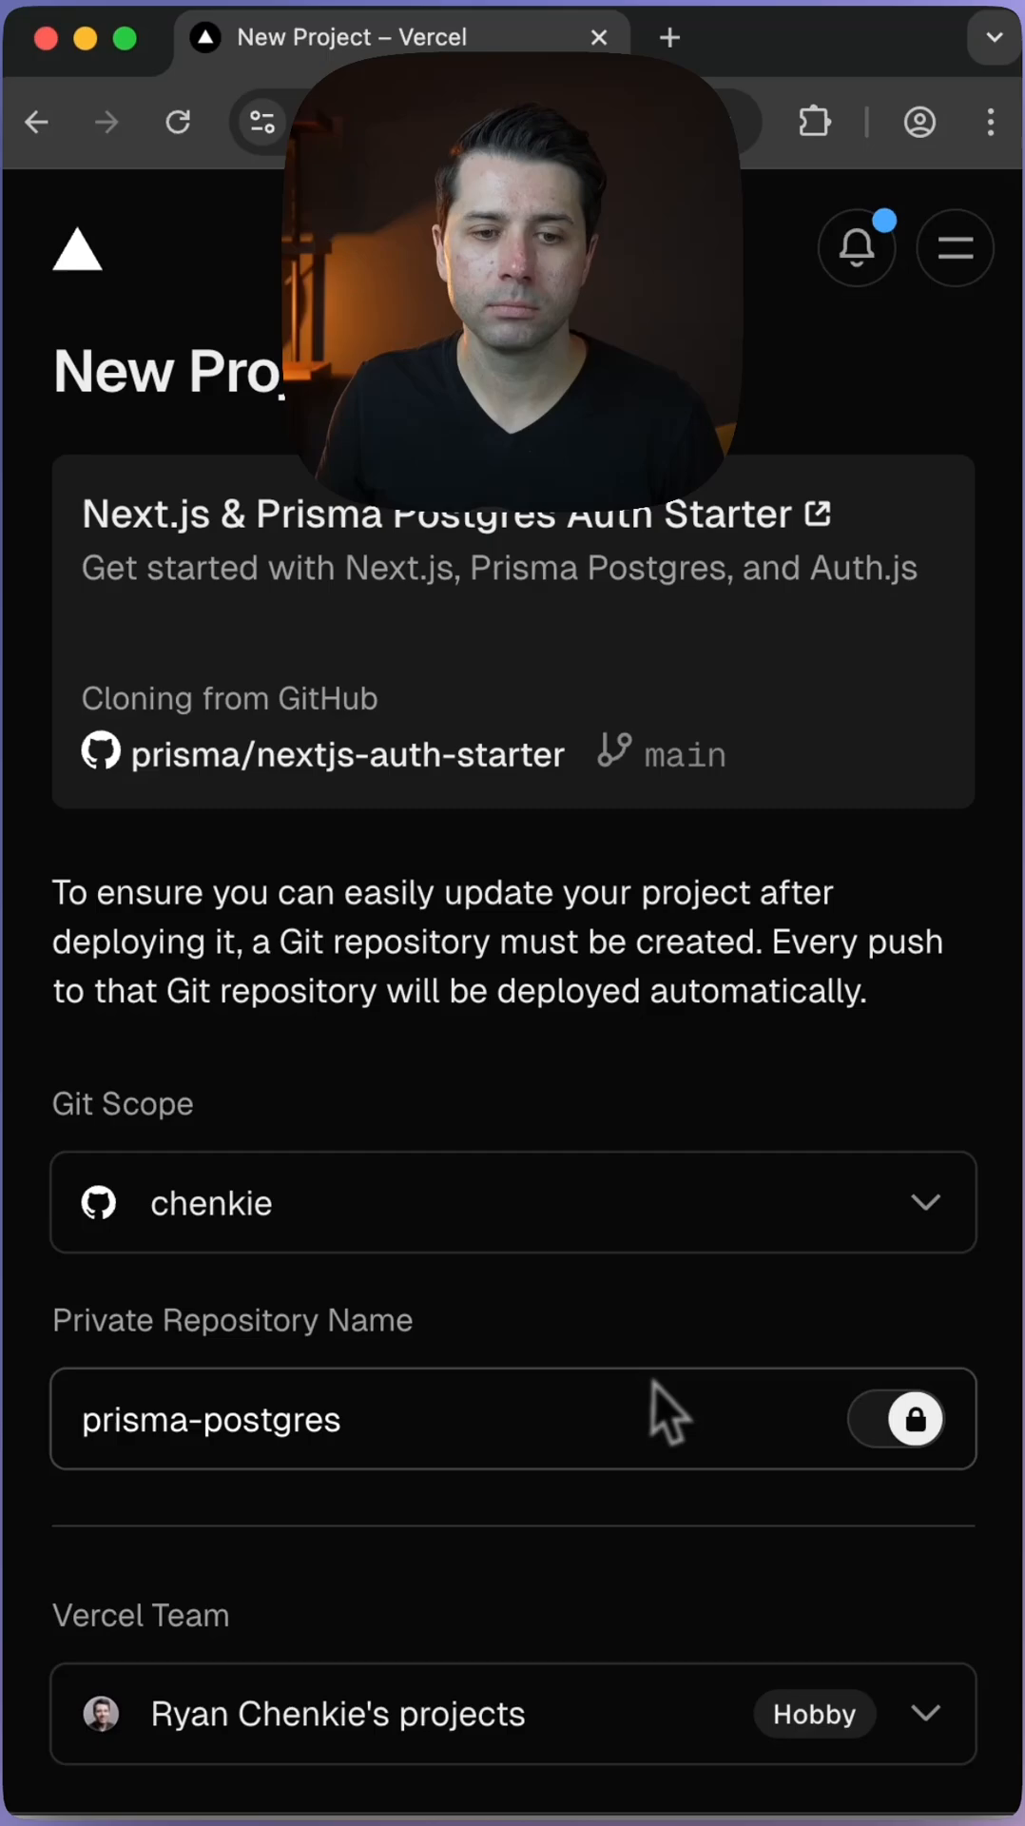
scroll(down, 3)
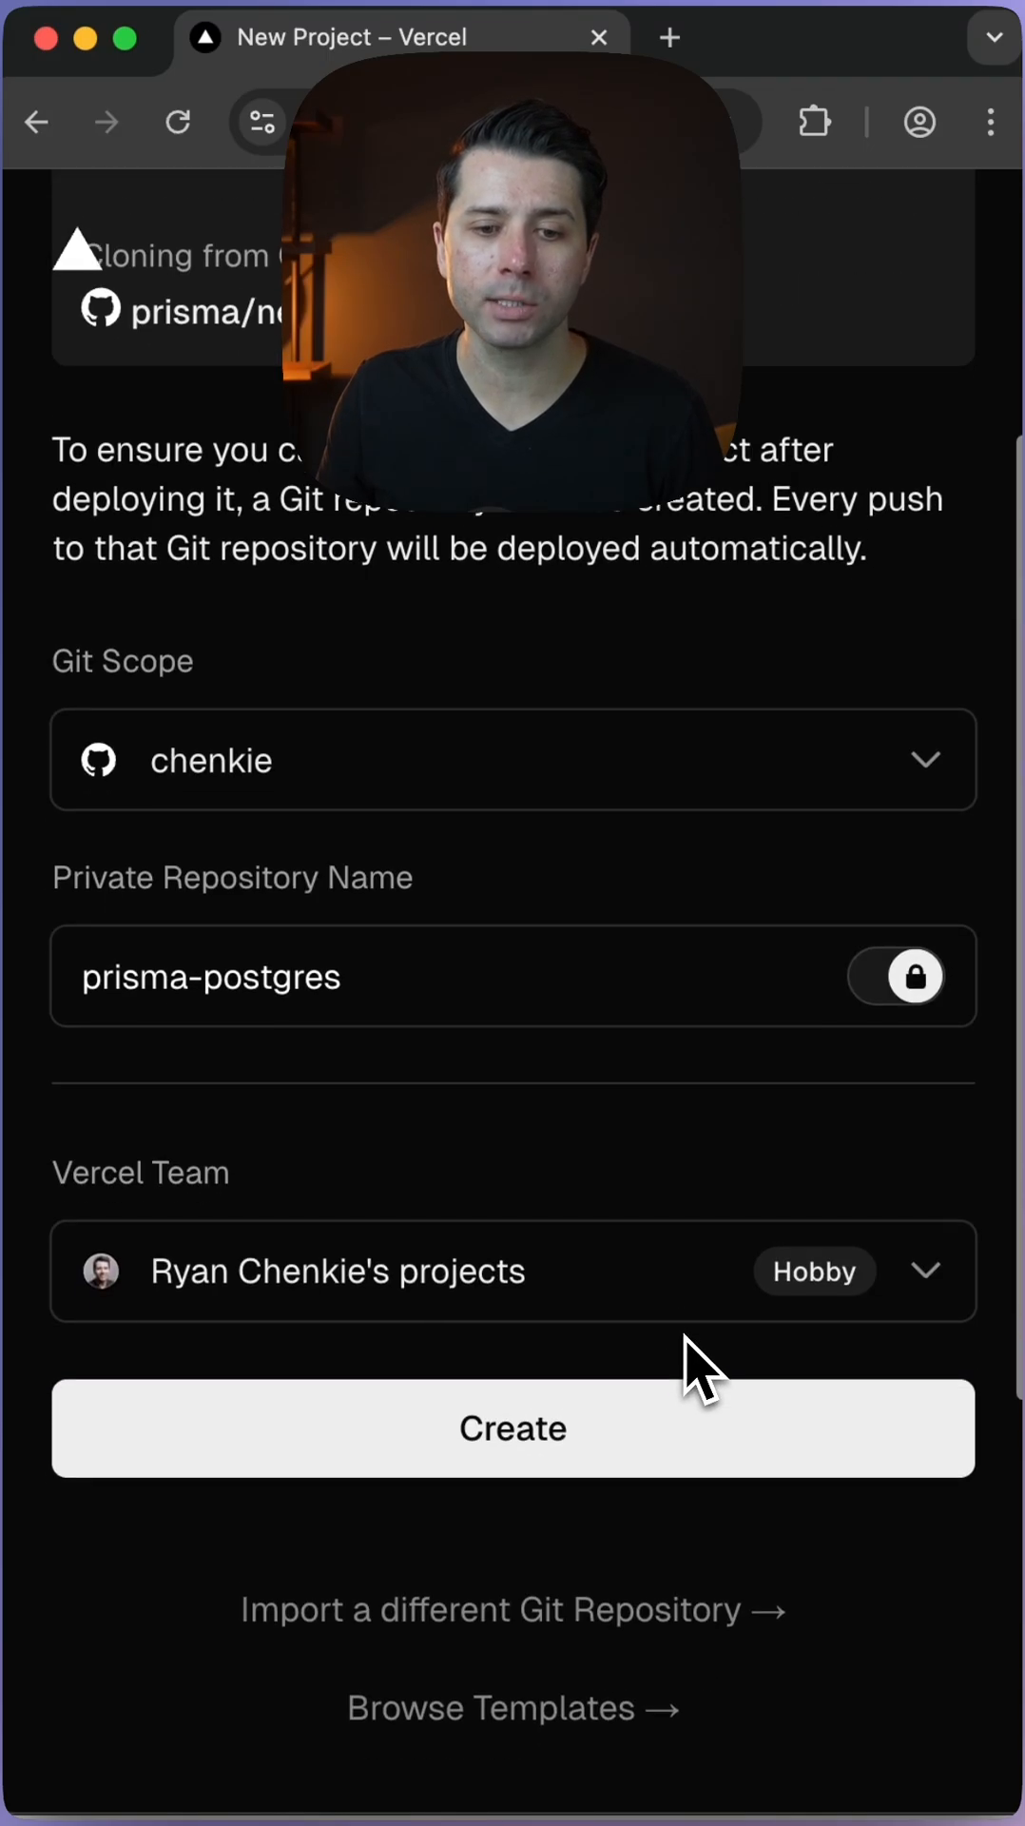
click(512, 1428)
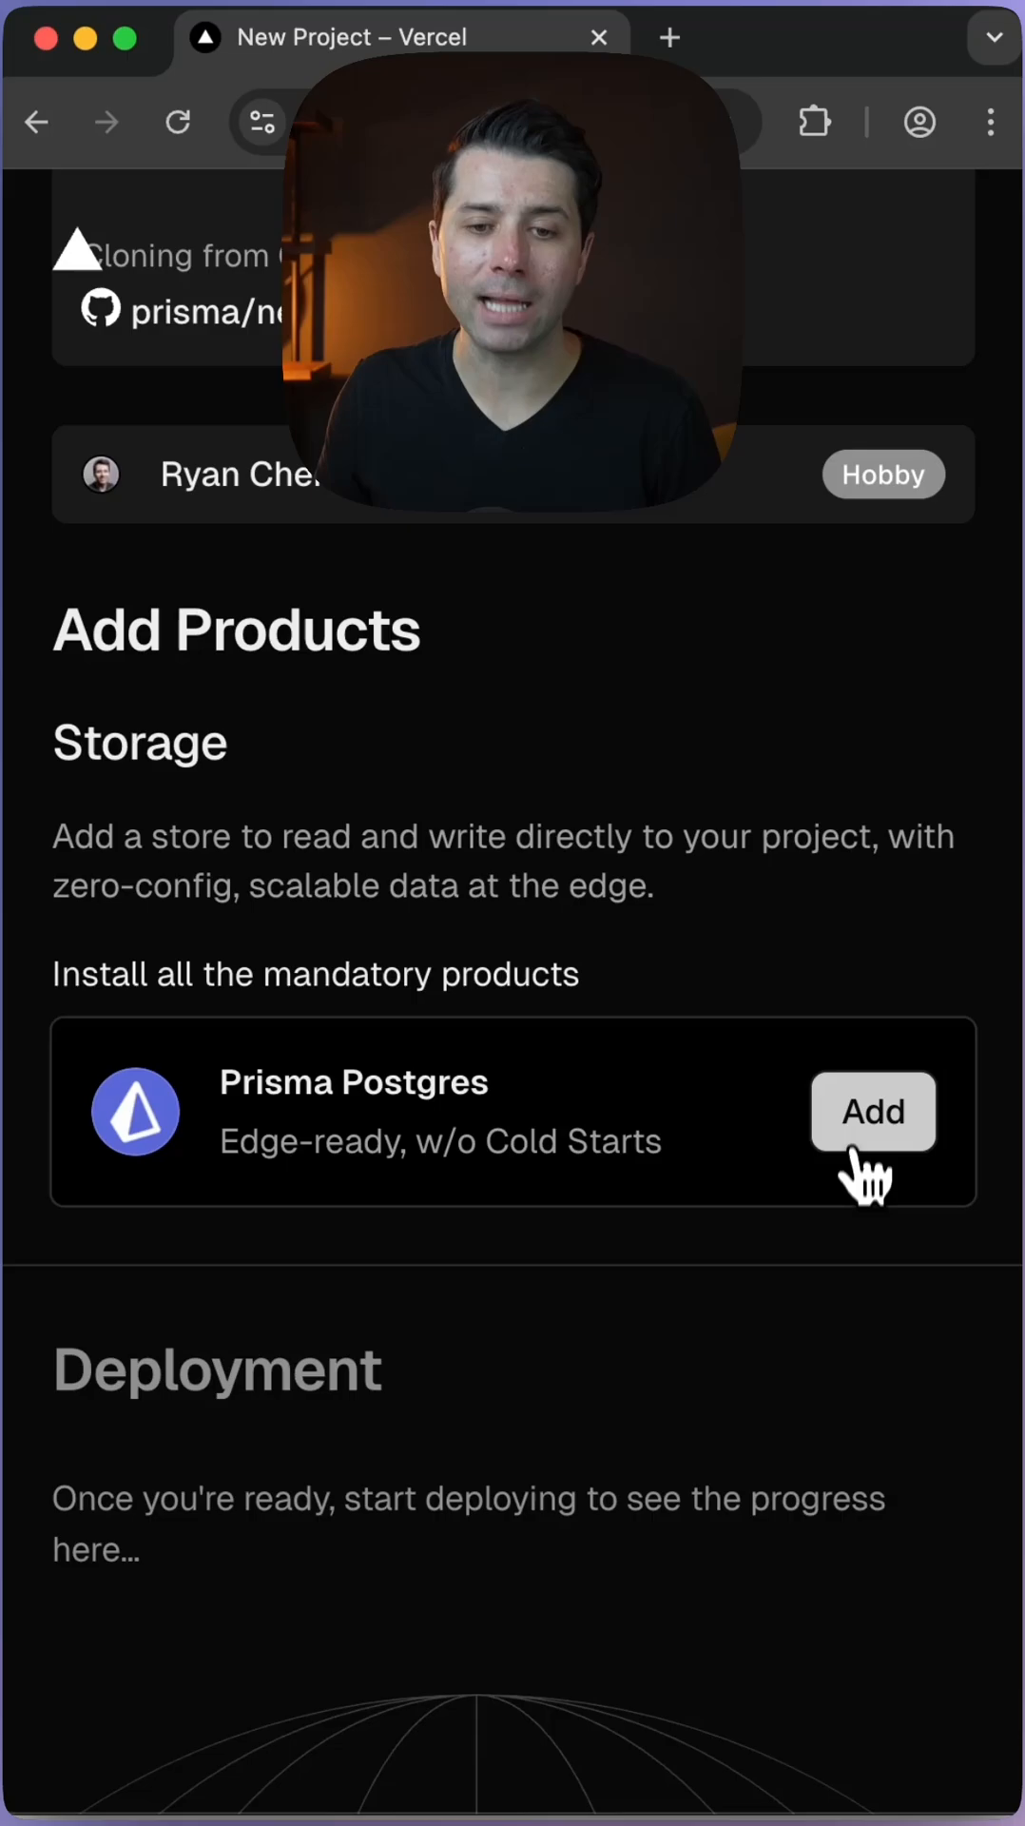
Add a Prisma Postgres database on the Free plan and connect it to the new project.
click(873, 1111)
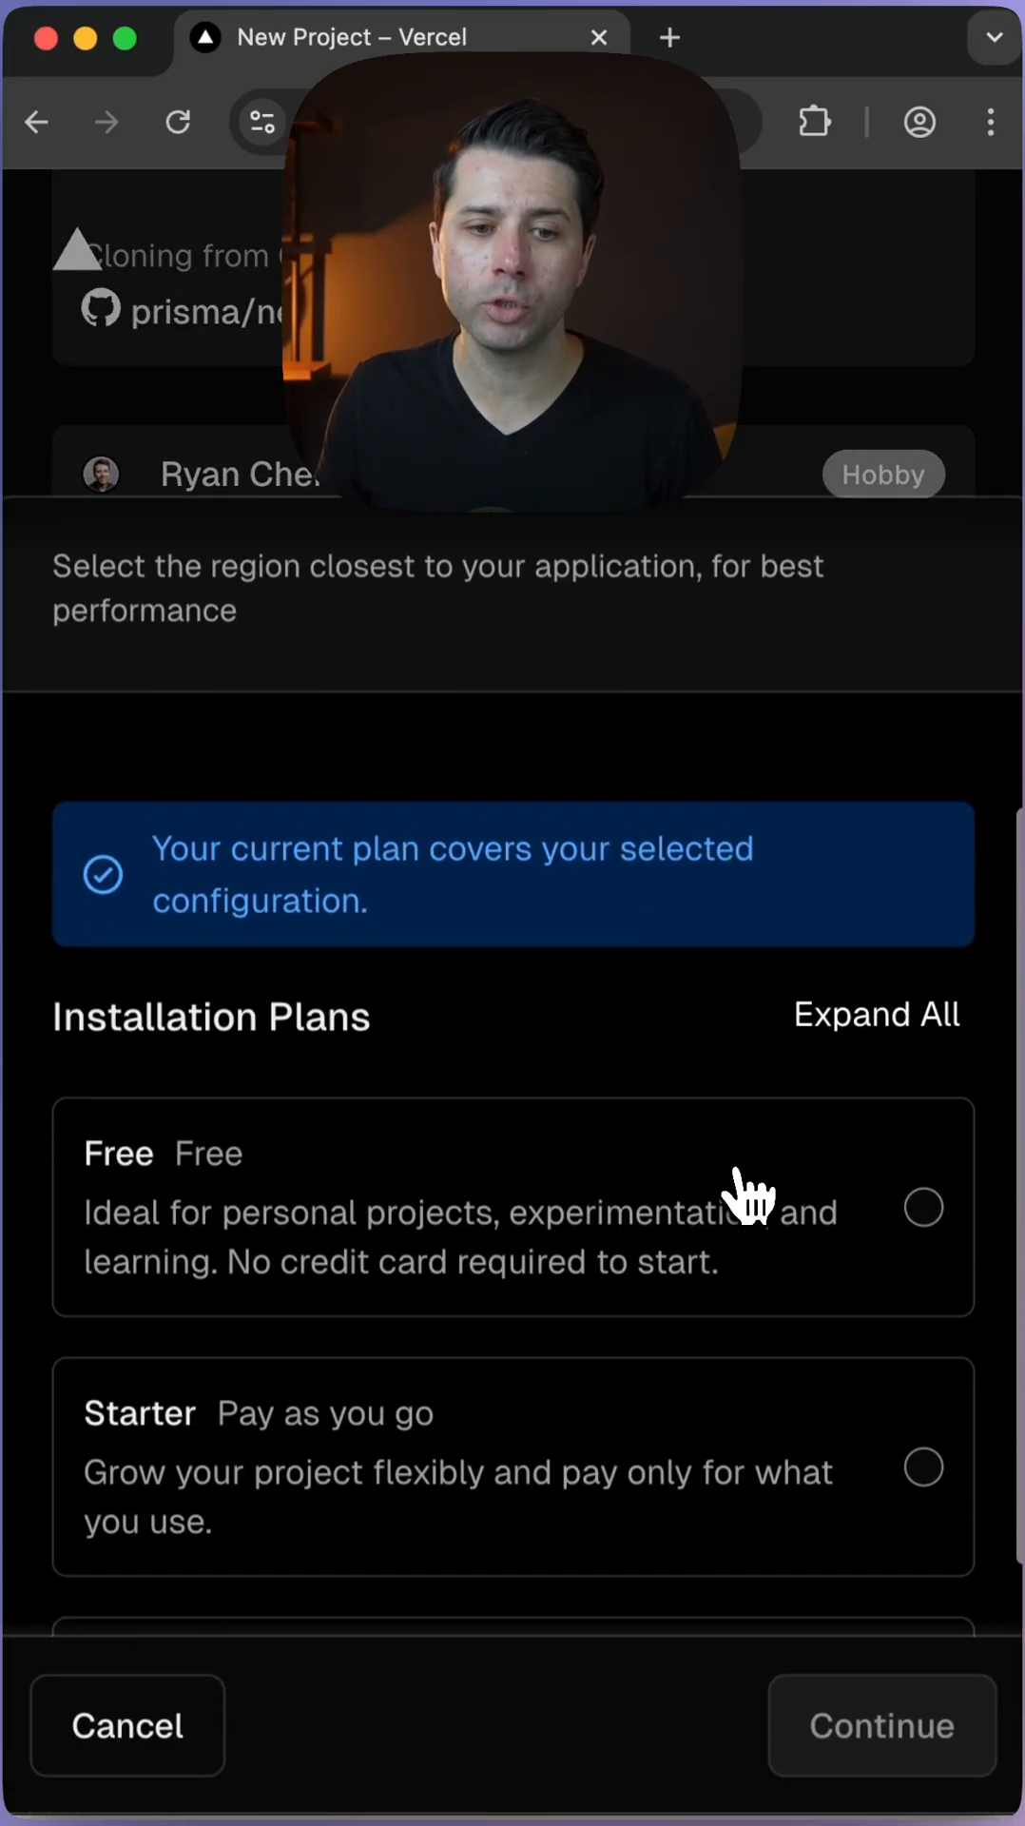
click(924, 1208)
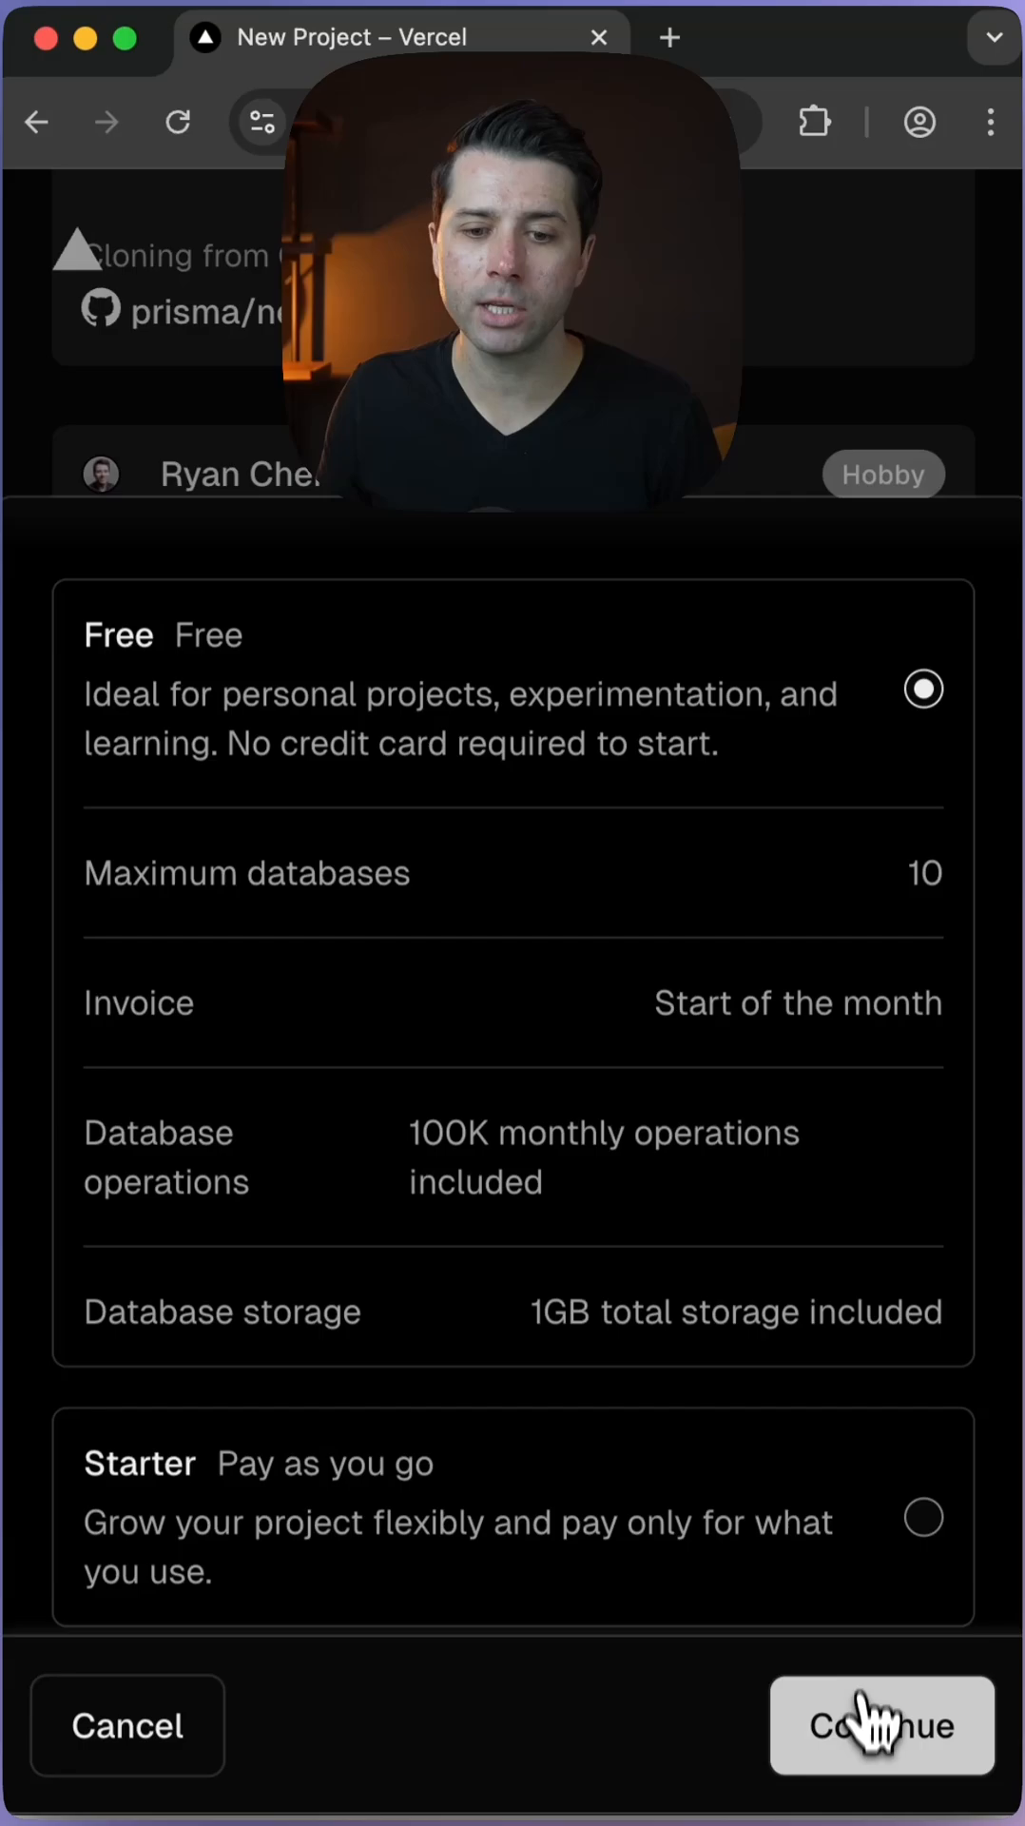
click(877, 1726)
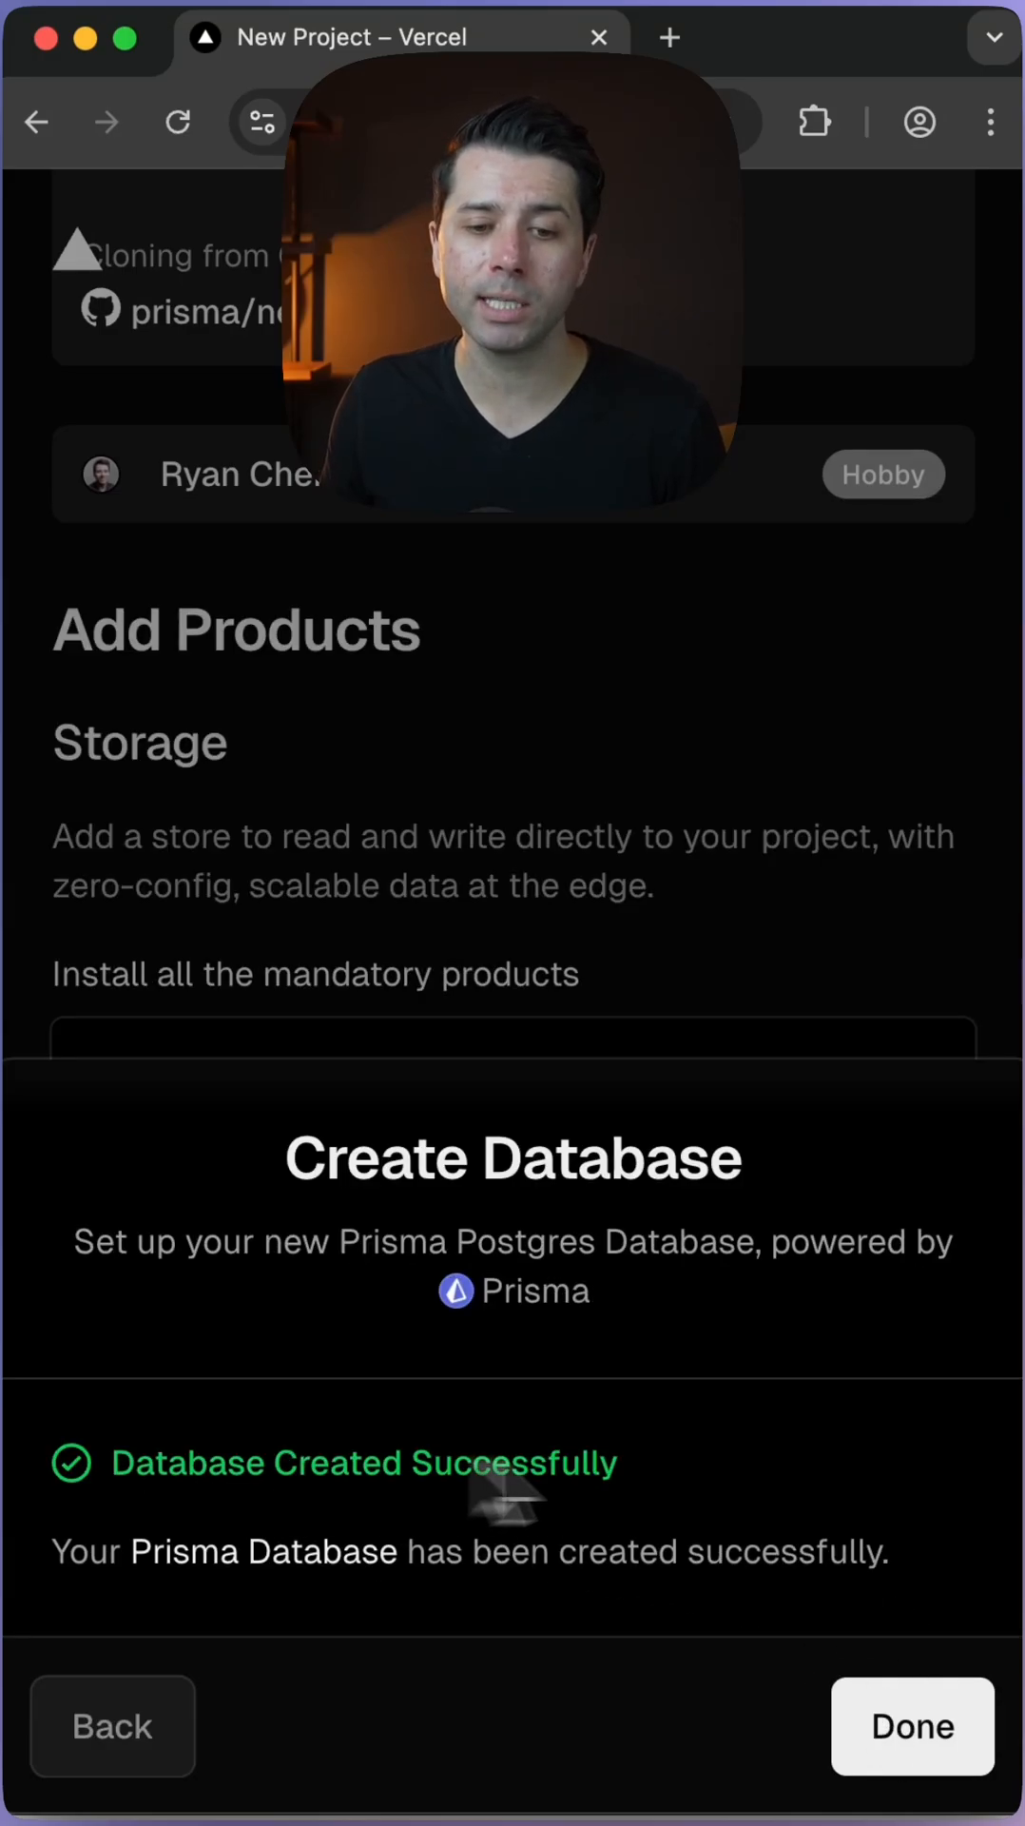
click(910, 1728)
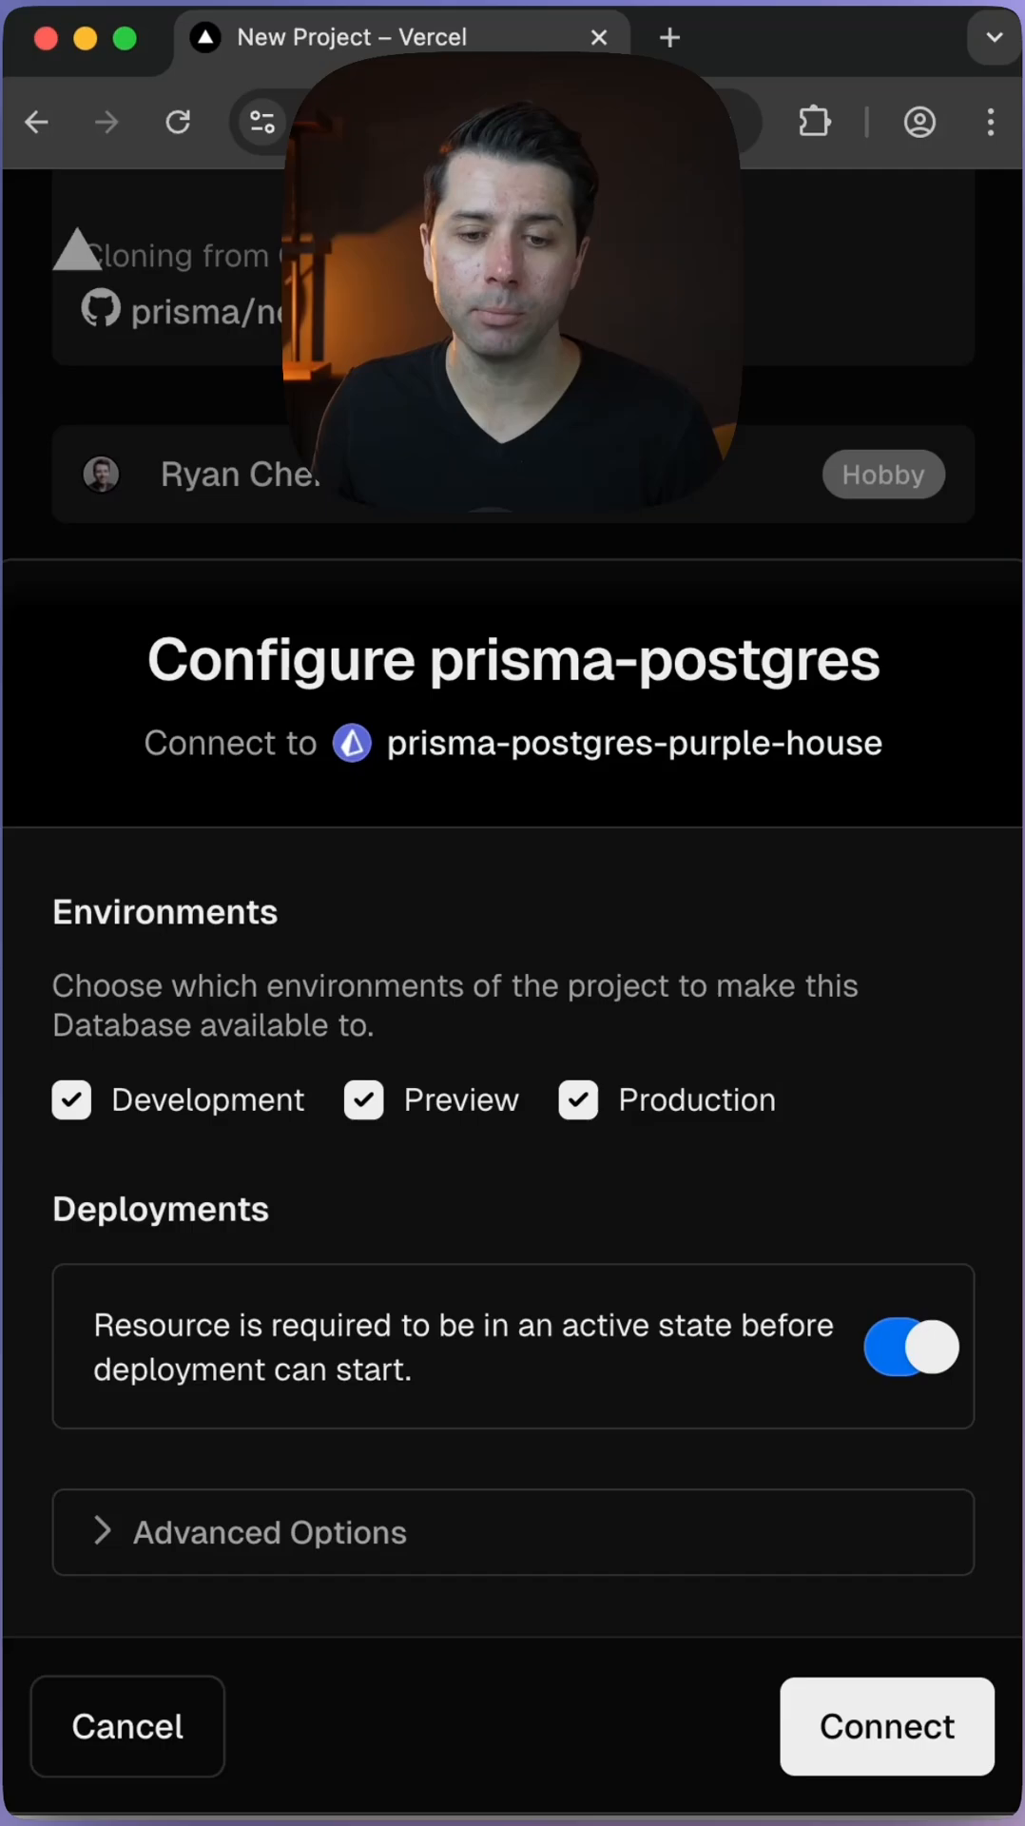
click(887, 1727)
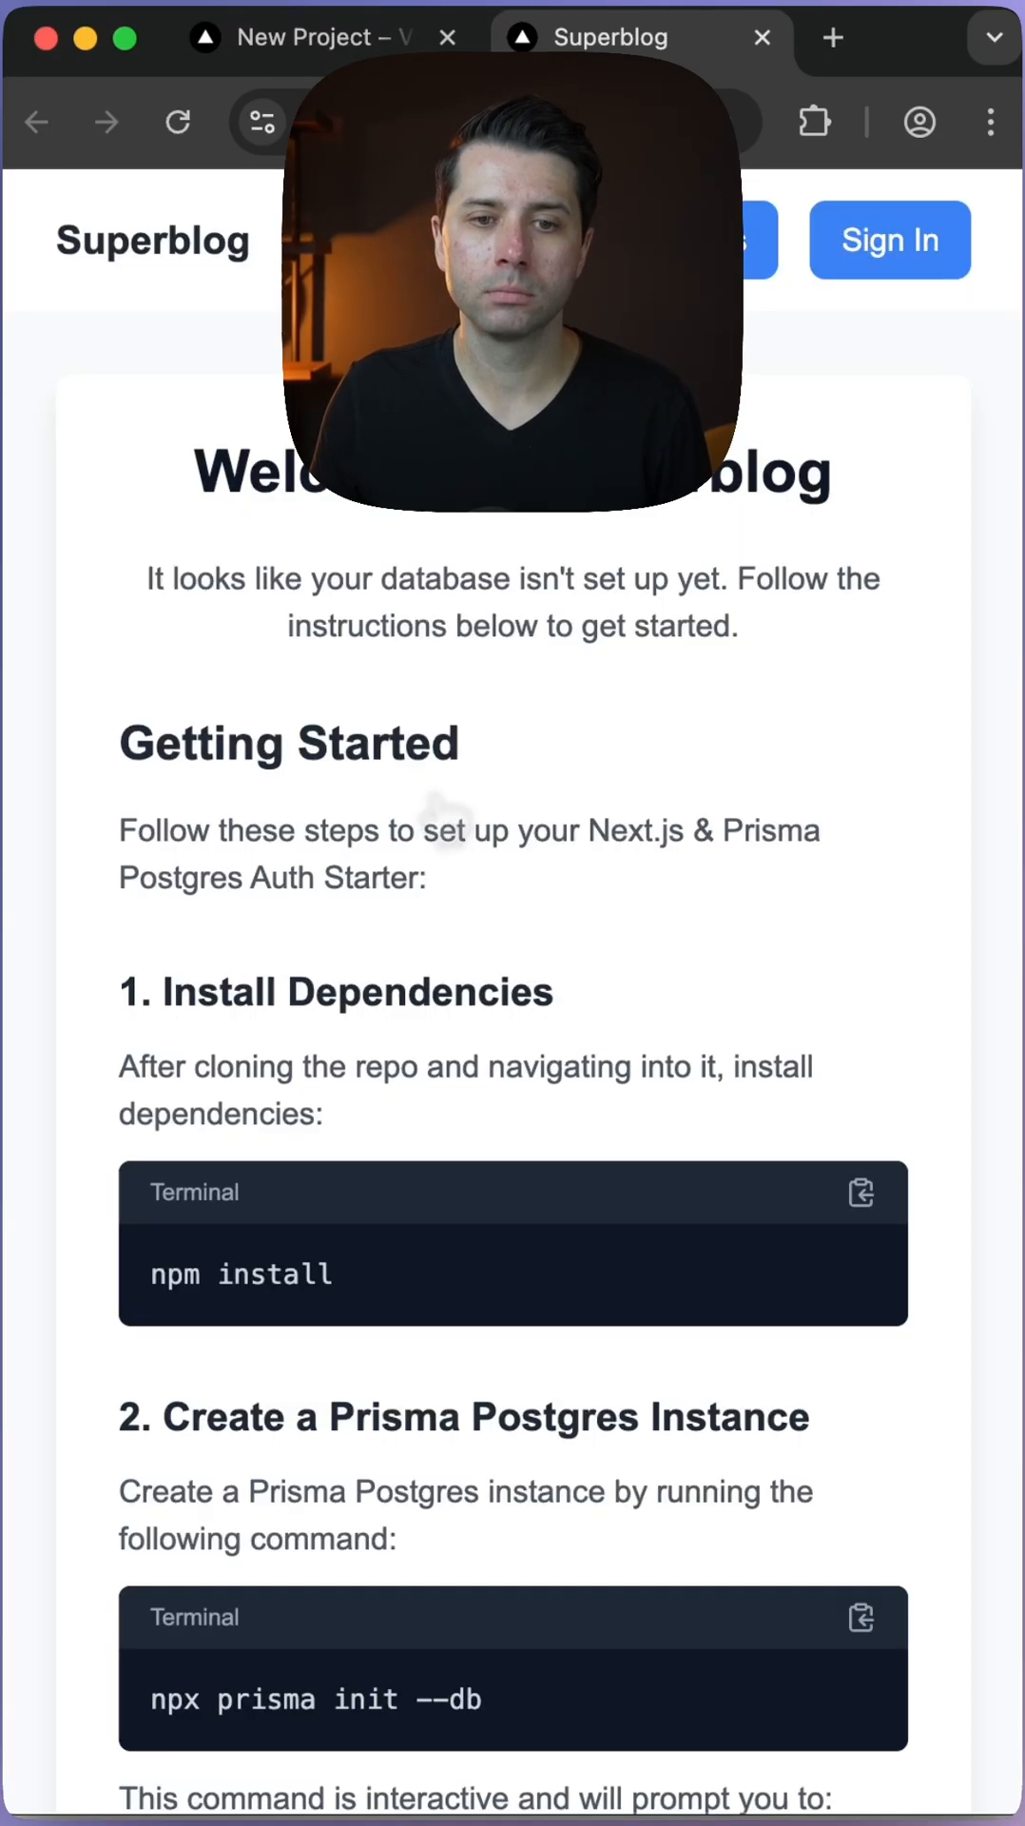
click(707, 239)
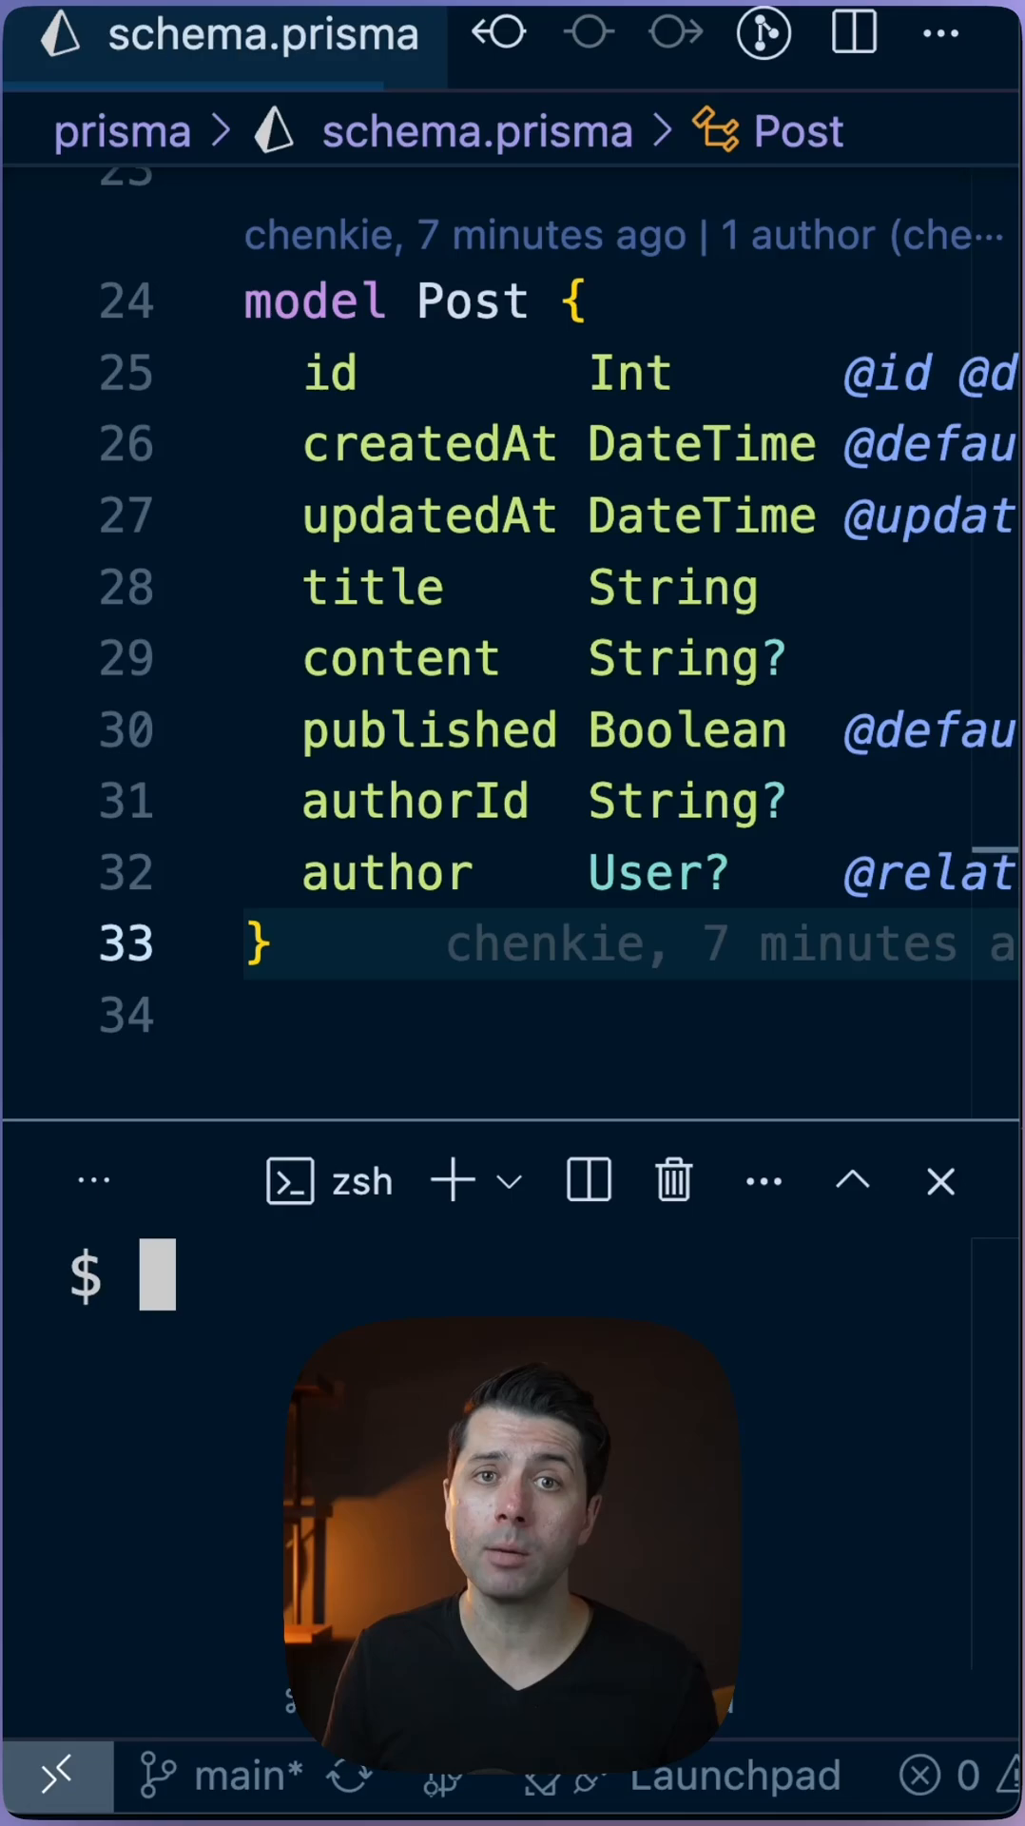
Run npx prisma migrate dev --name=init in the terminal, then enter npx prisma db seed.
text(npx)
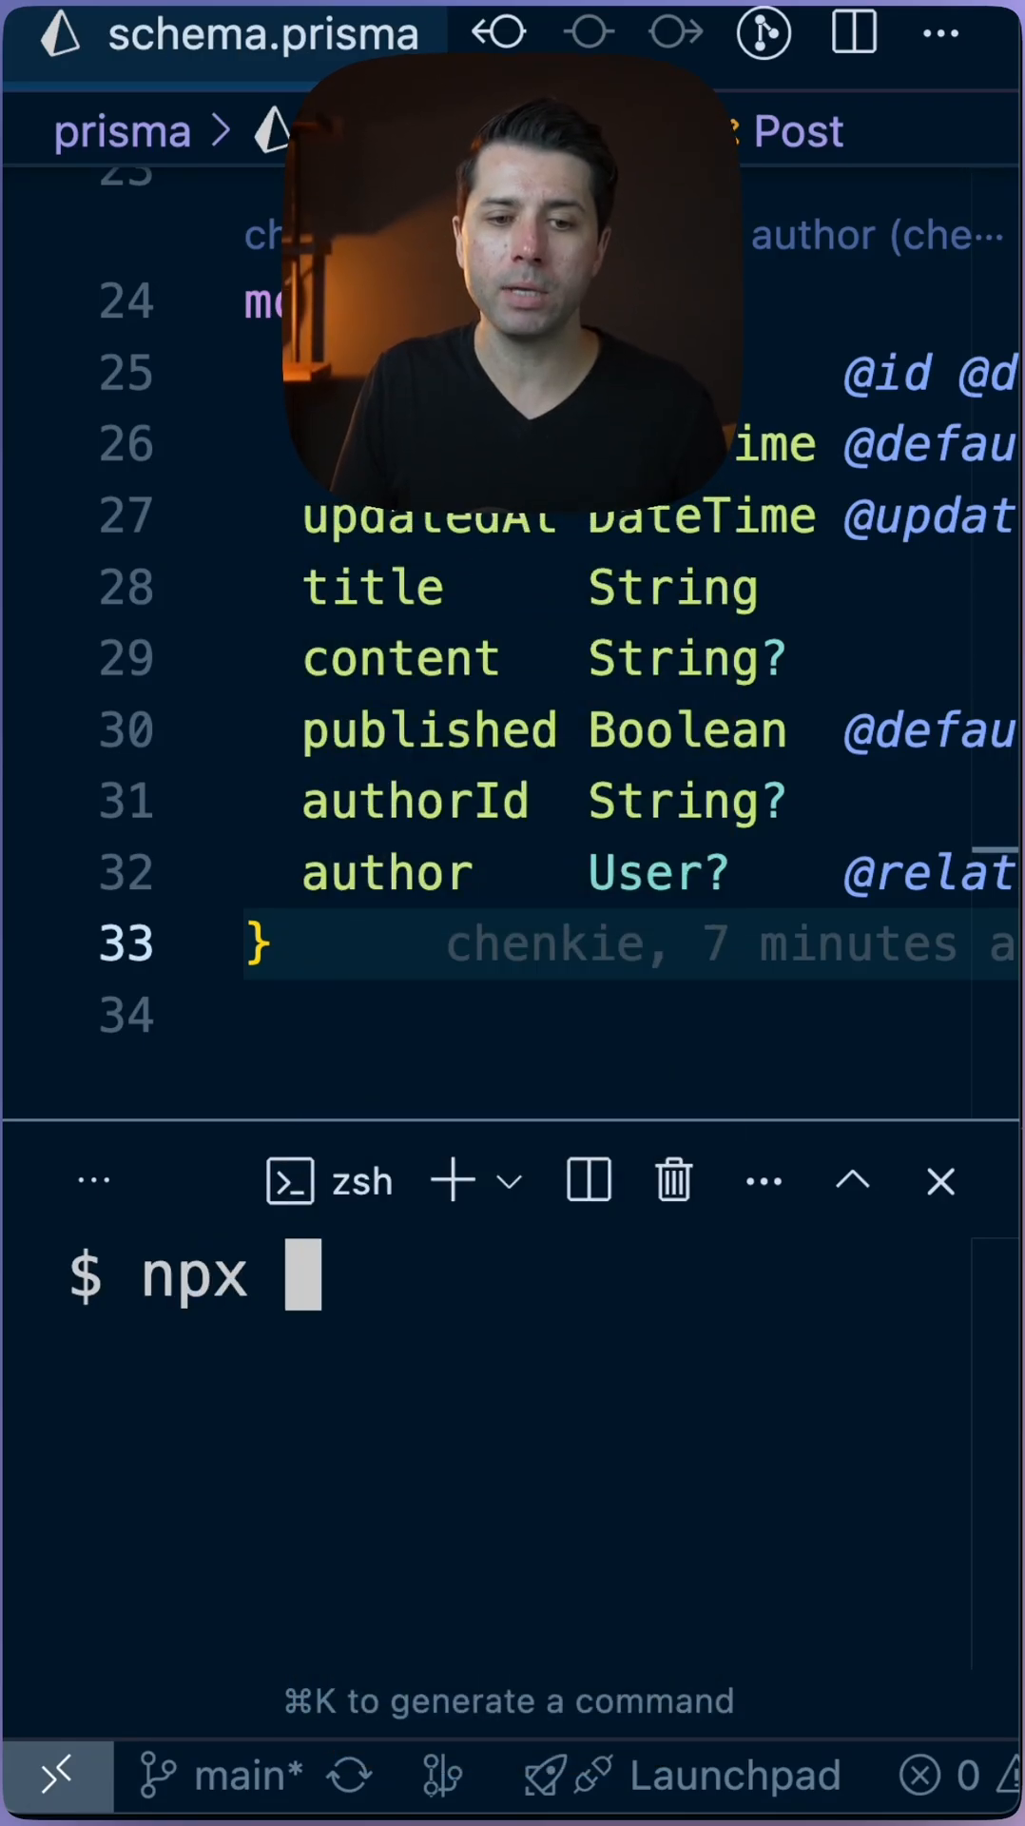
text(prisma migrate dev -)
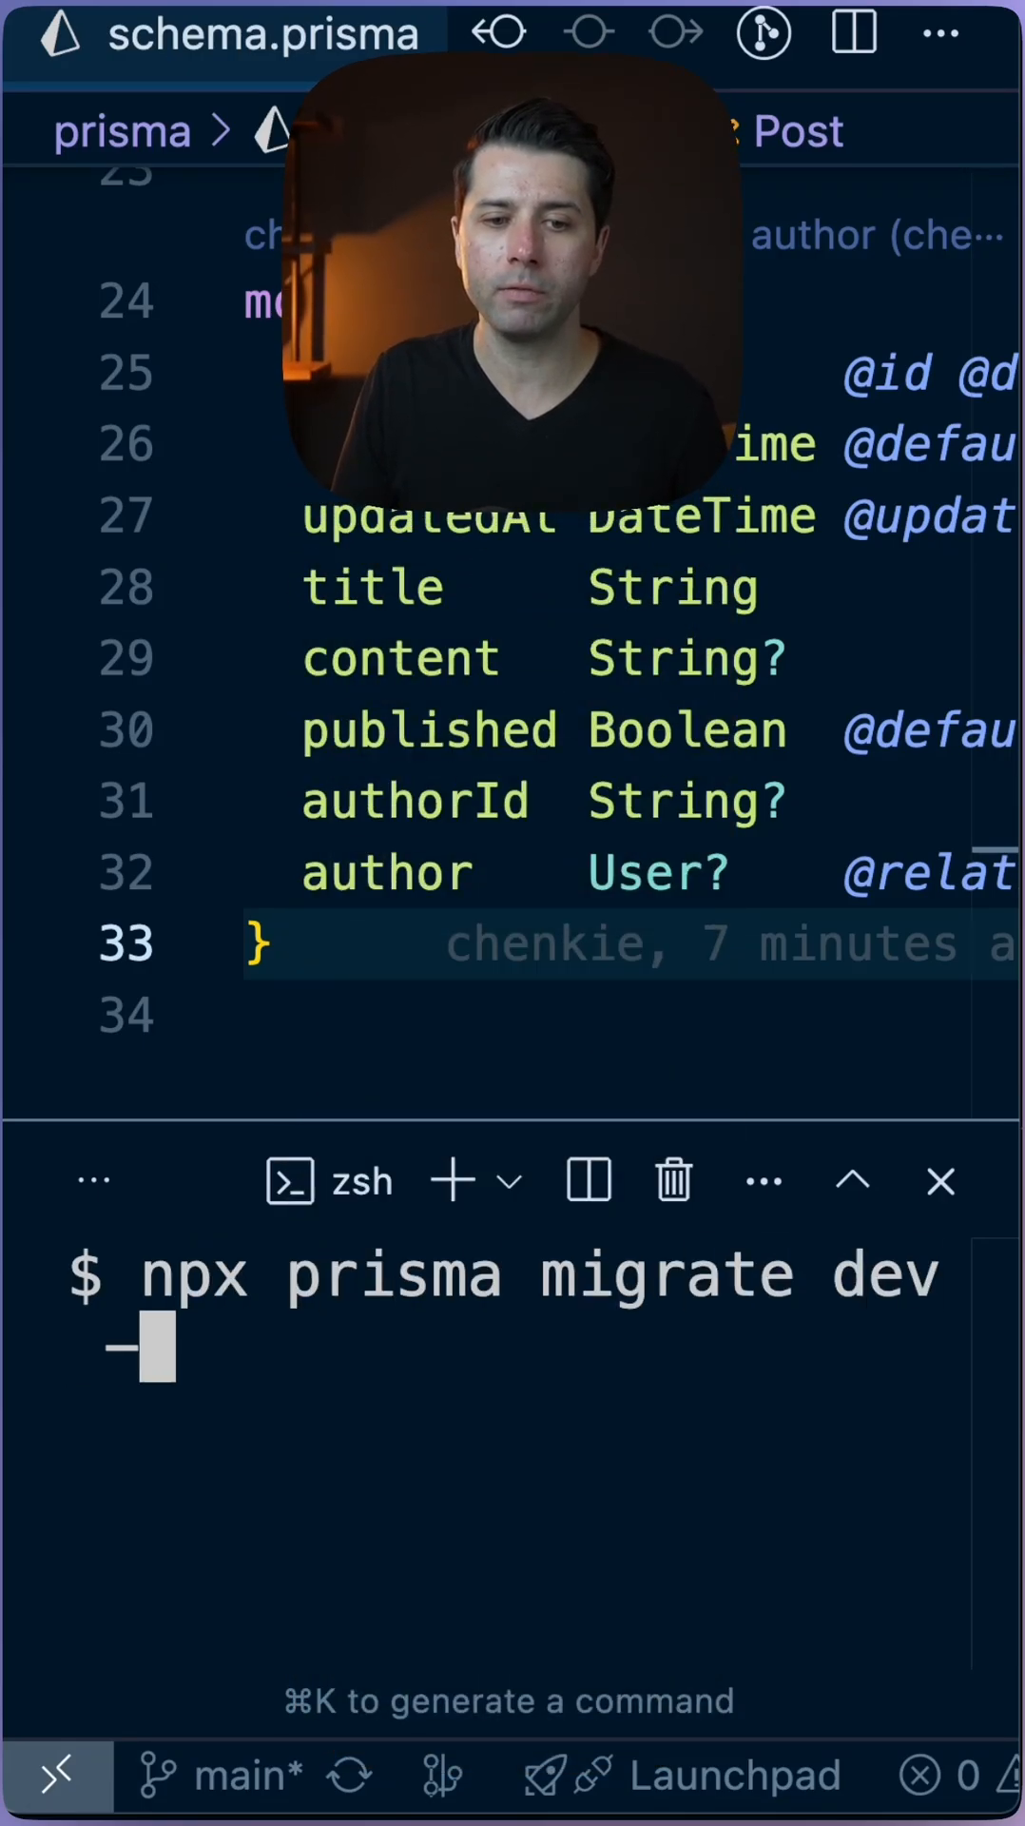
text(-name=init)
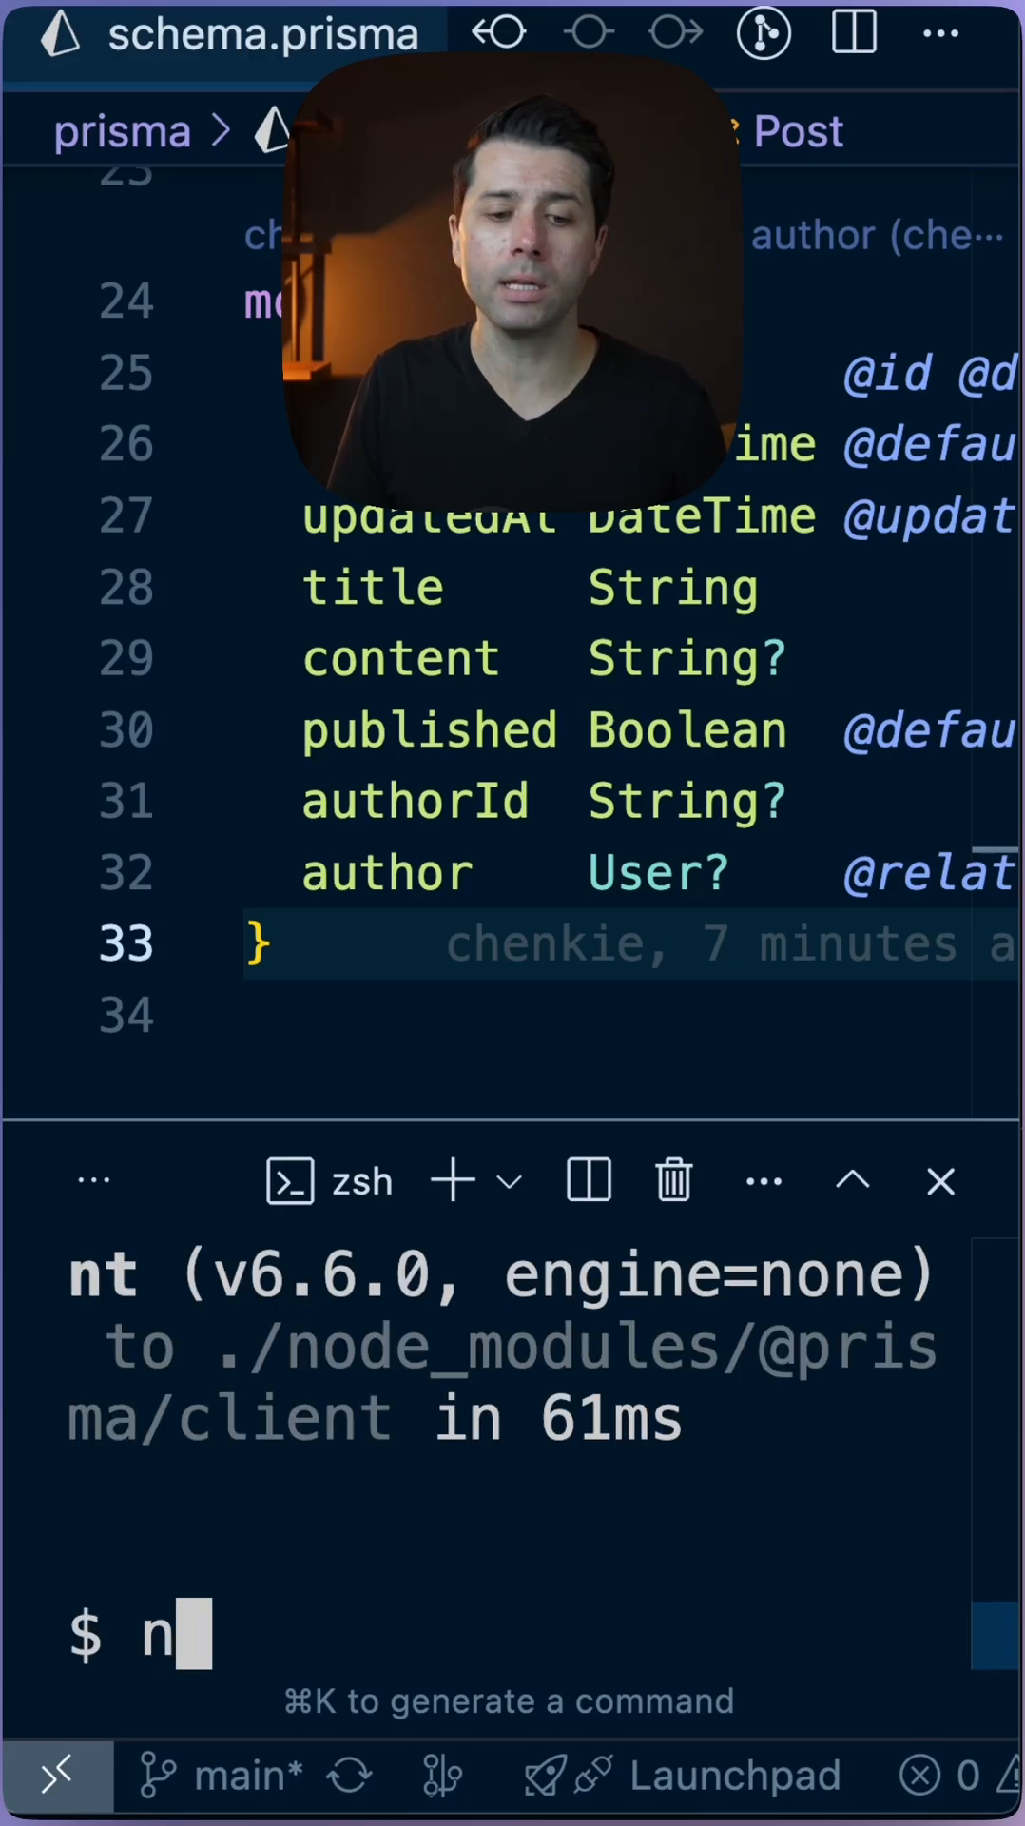
text(px prisma db seed)
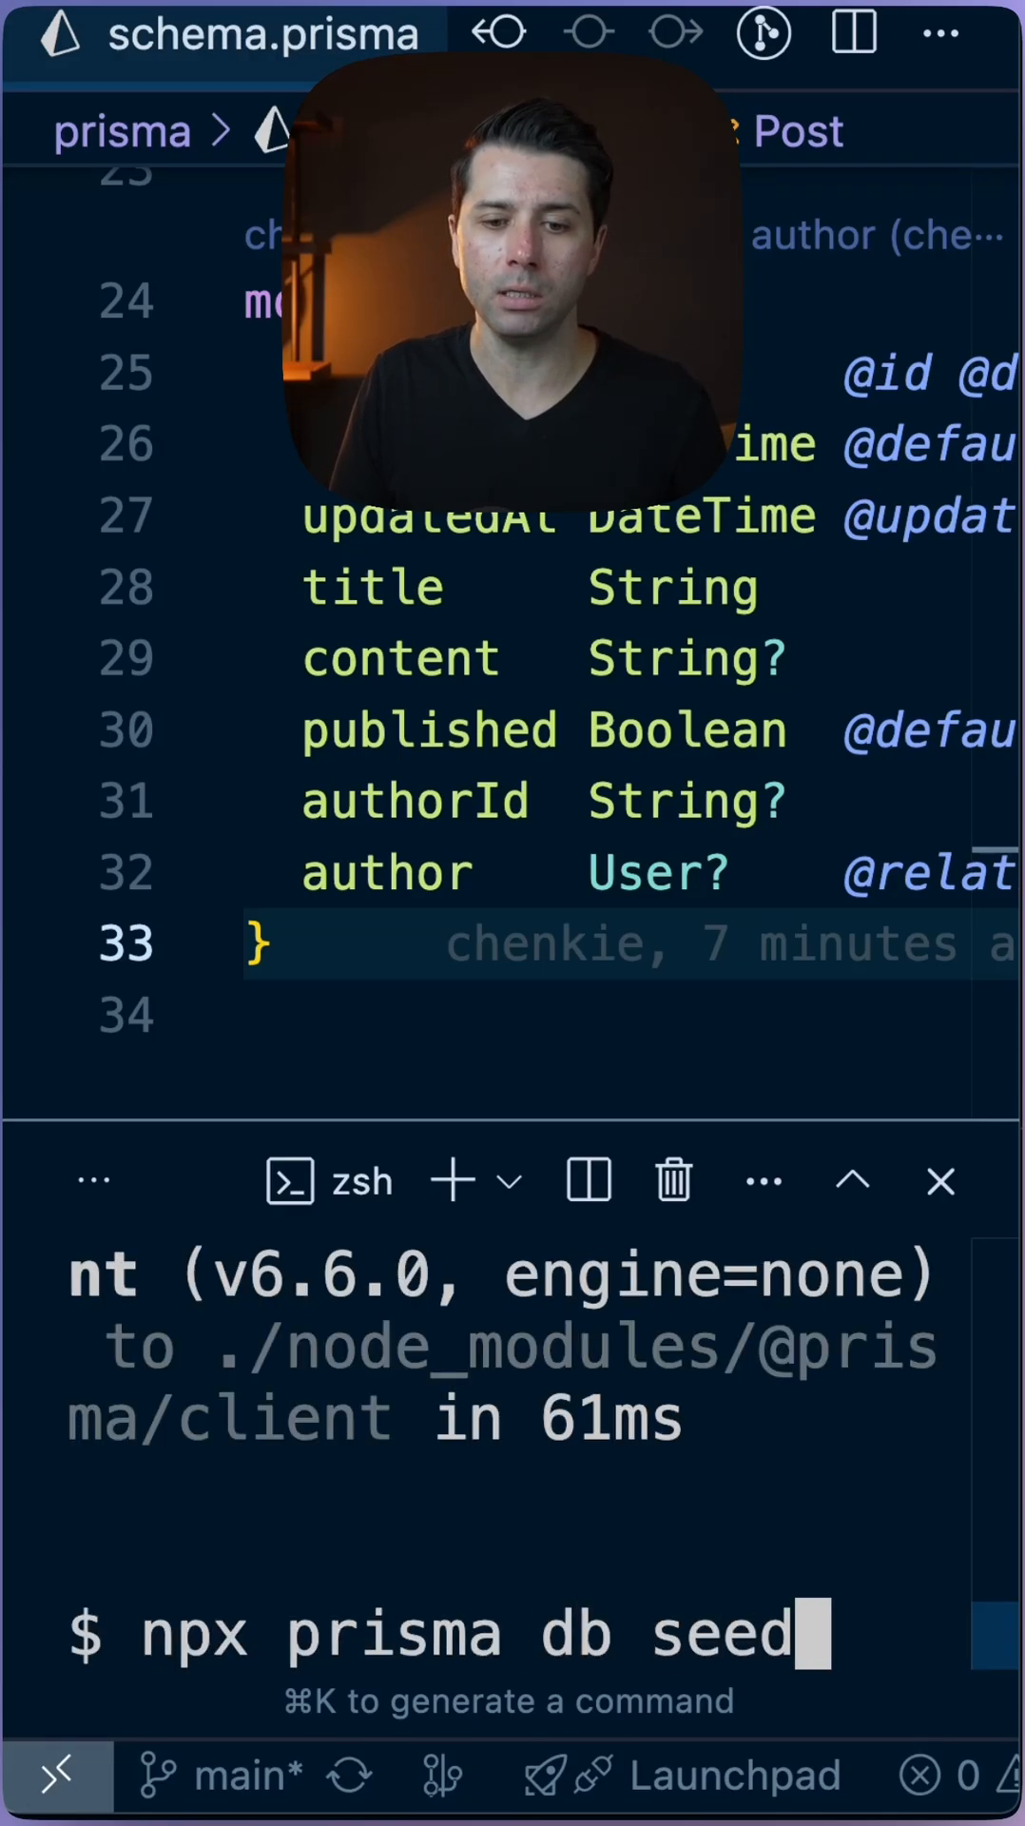